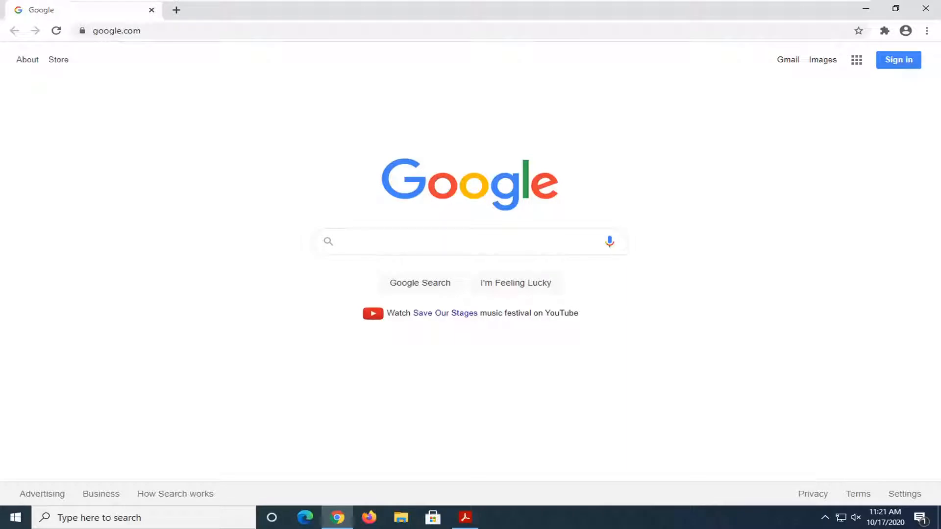
- Go to chrome://settings/editDictionary to open the custom spell check dictionary page
click(469, 241)
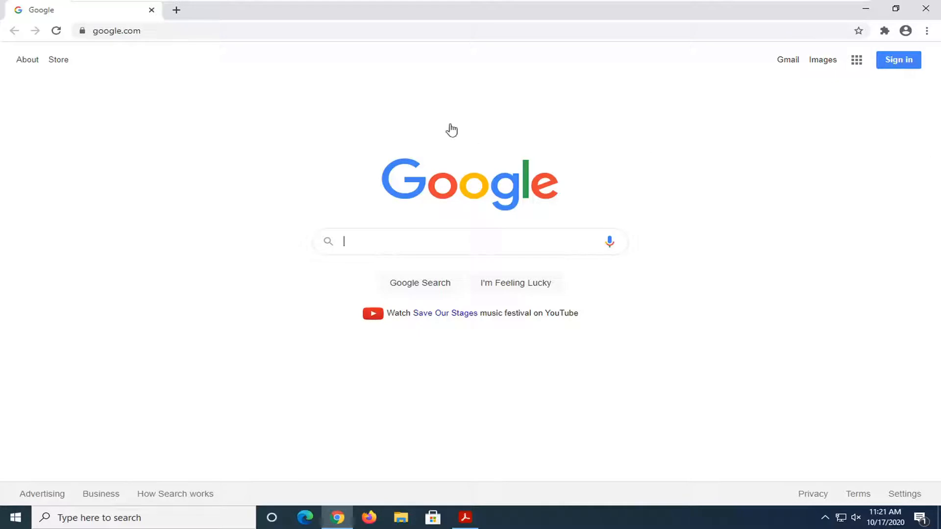
click(117, 31)
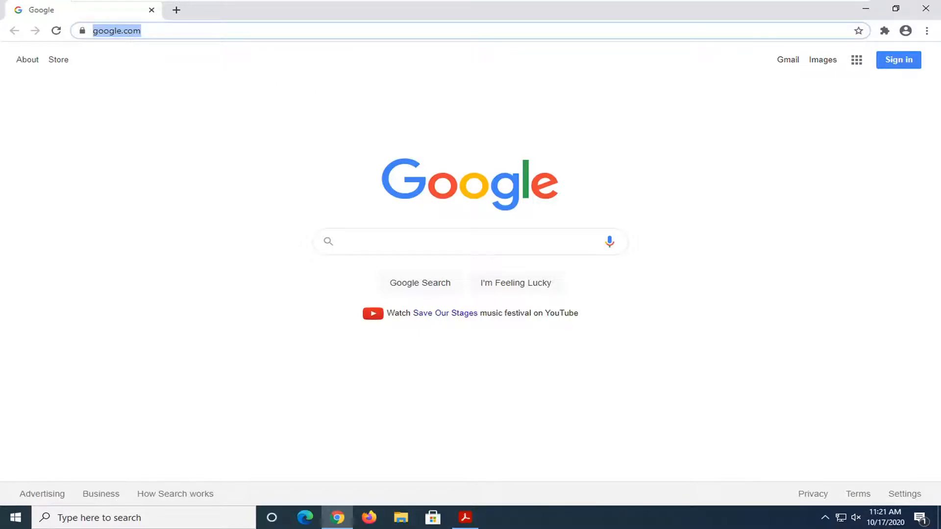
text(chrome://settings/editDictionary)
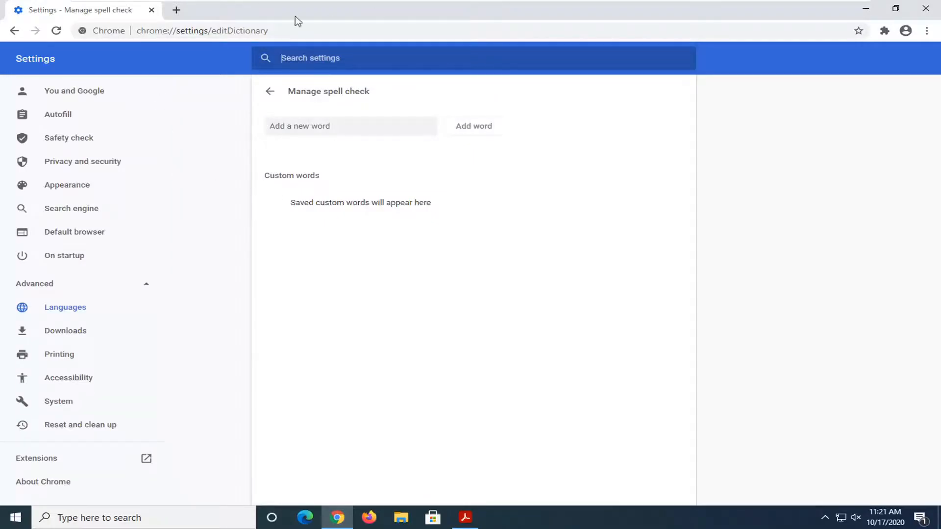
mouse_move(355, 260)
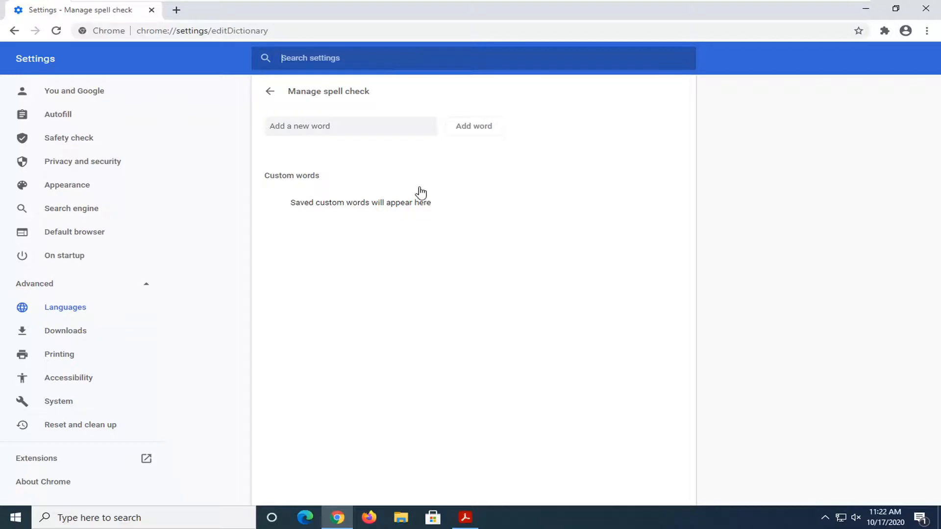
mouse_move(494, 196)
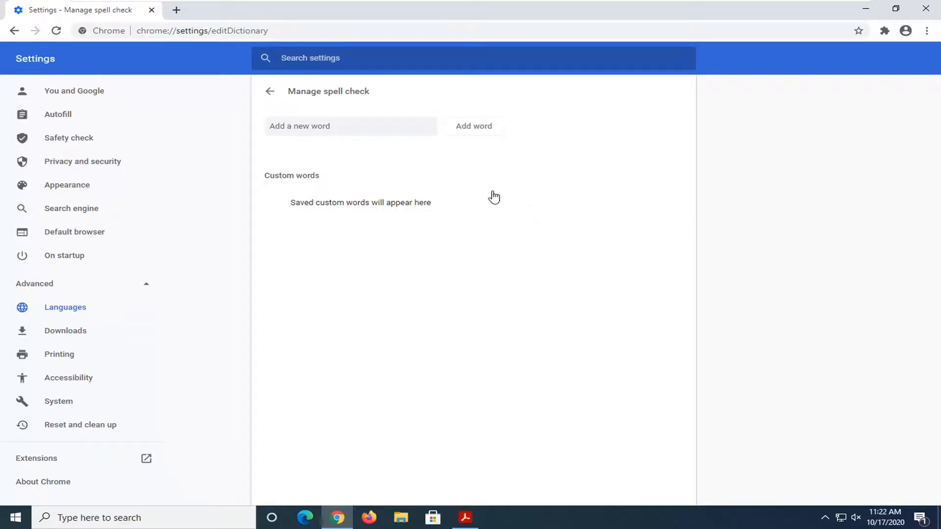
- Add 'thehebfjnfn' as a custom spell check word, then remove it
click(350, 126)
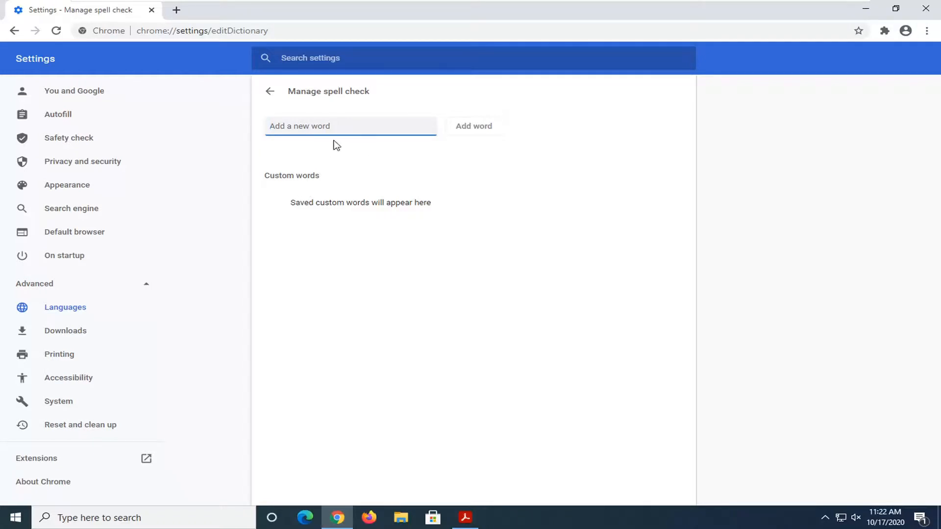
mouse_move(357, 118)
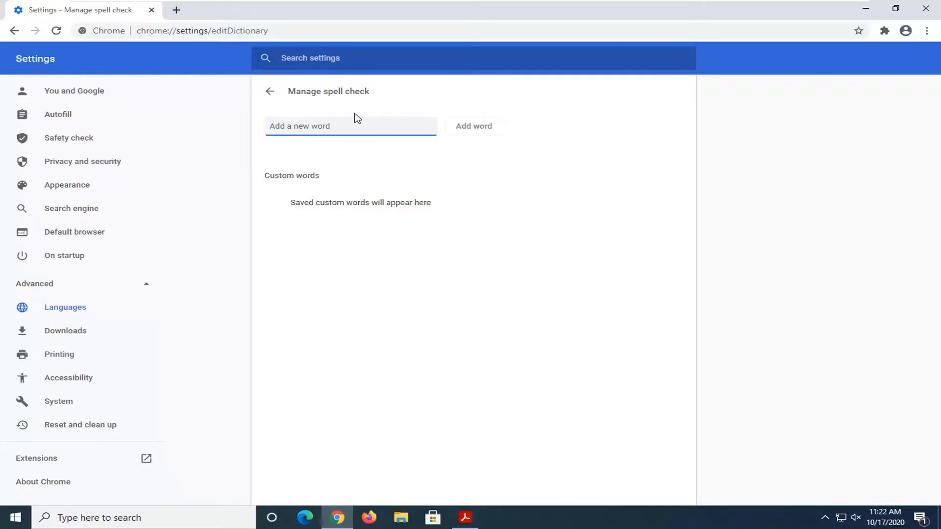
text(thehebfjnfn)
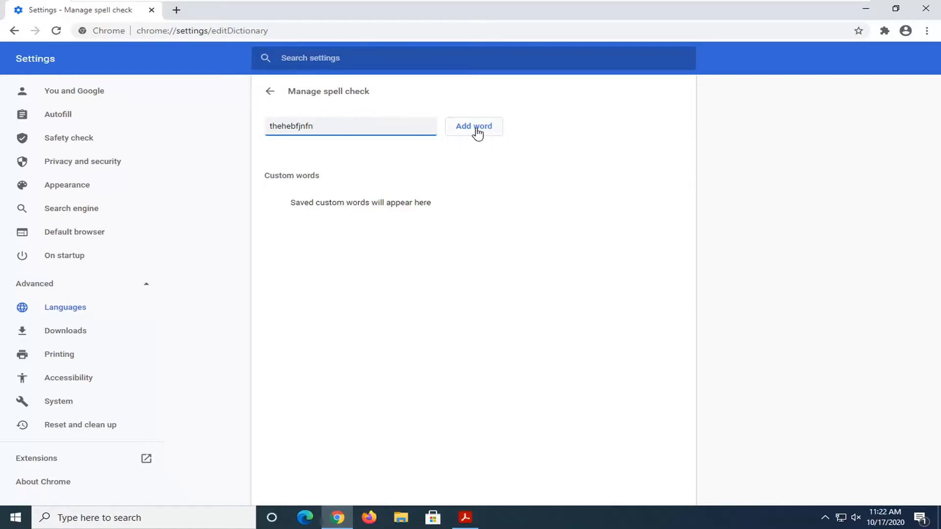
click(473, 126)
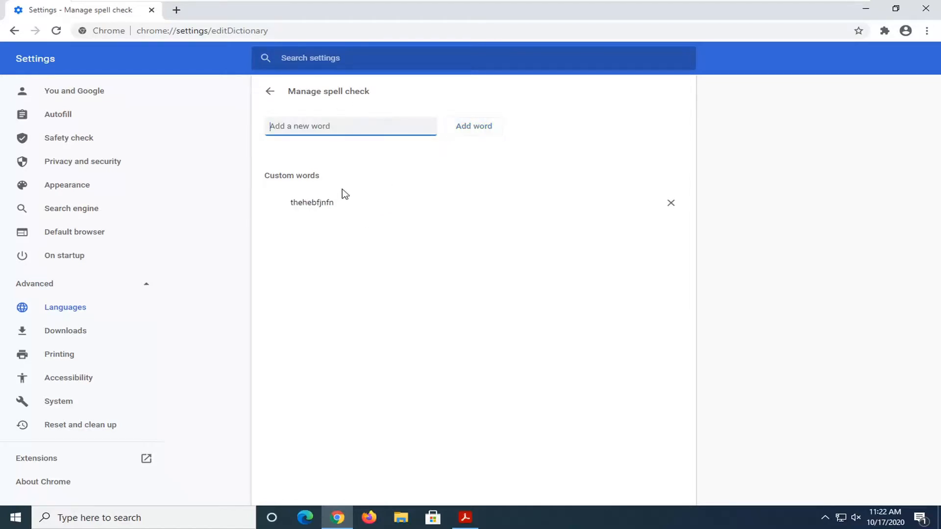
mouse_move(670, 203)
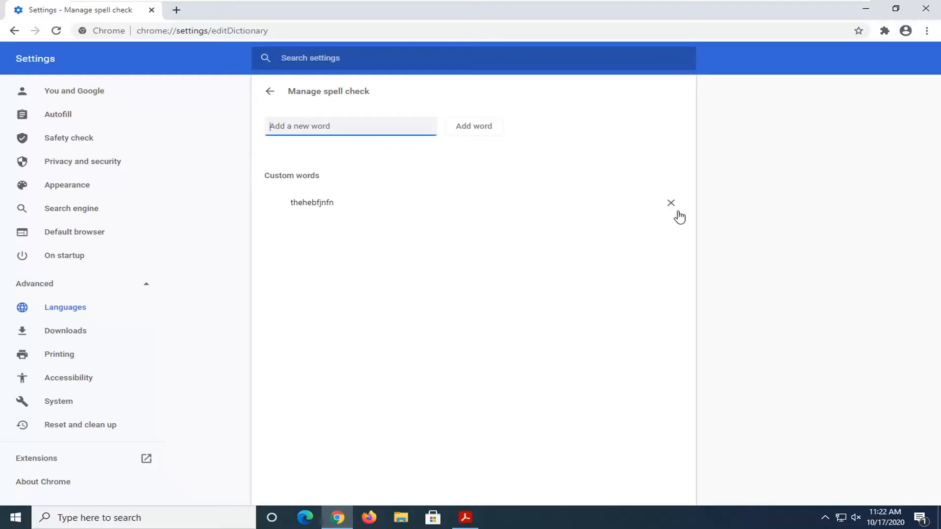
mouse_move(671, 207)
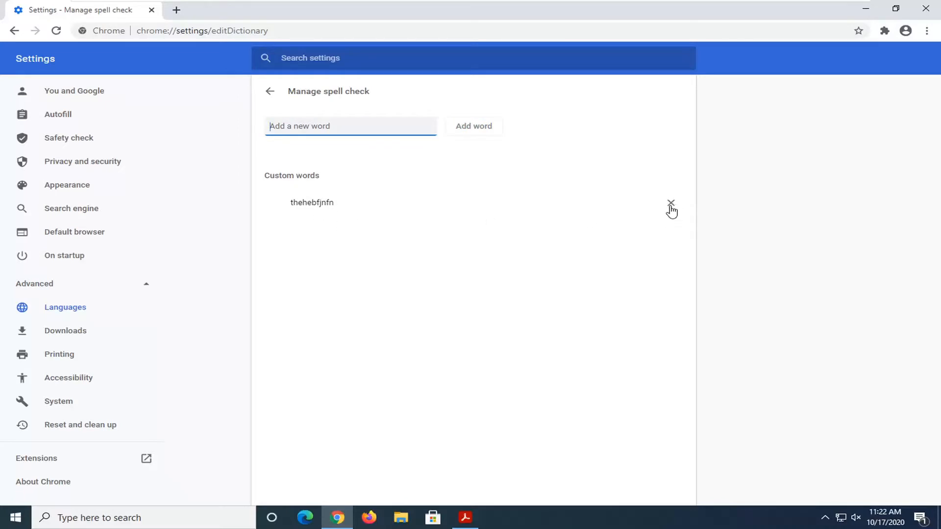
click(671, 203)
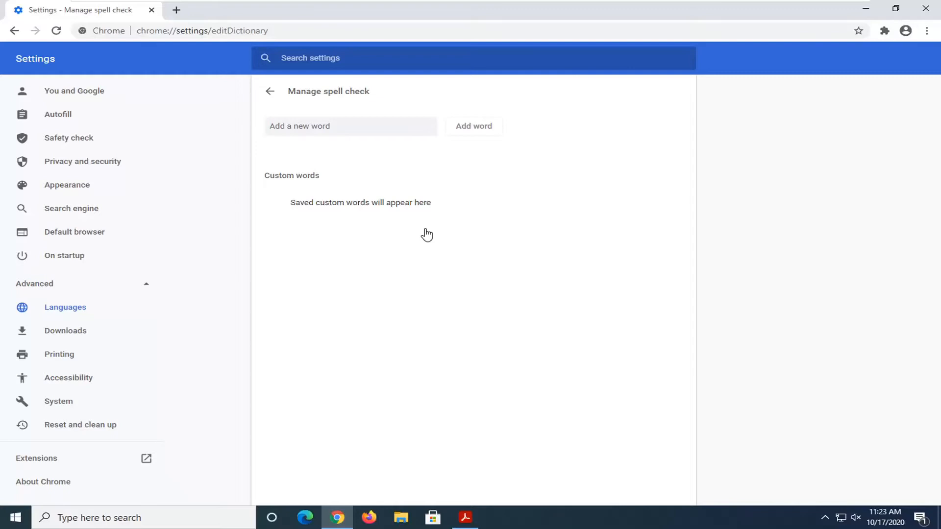